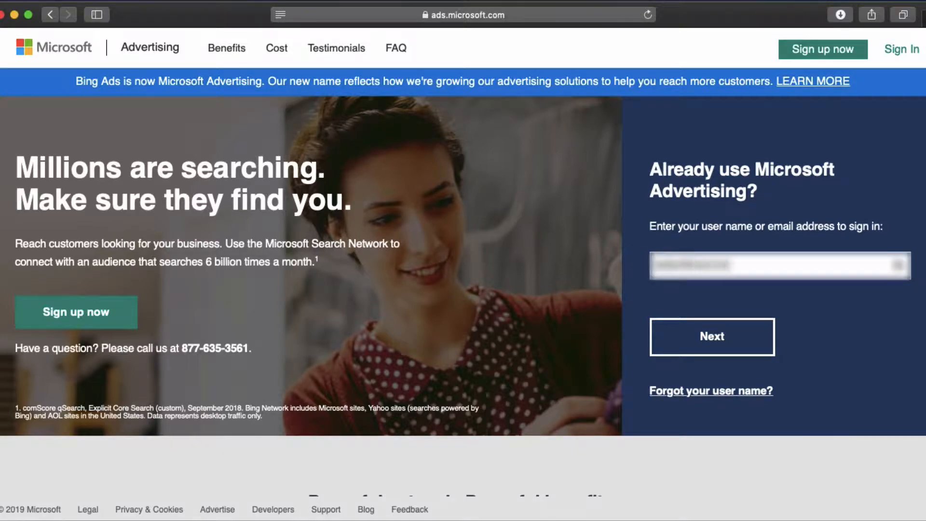
Sign in and open Better Life Hammocks' catalog management in Microsoft Merchant Center.
{"action": "left_click", "coordinate": [710, 337]}
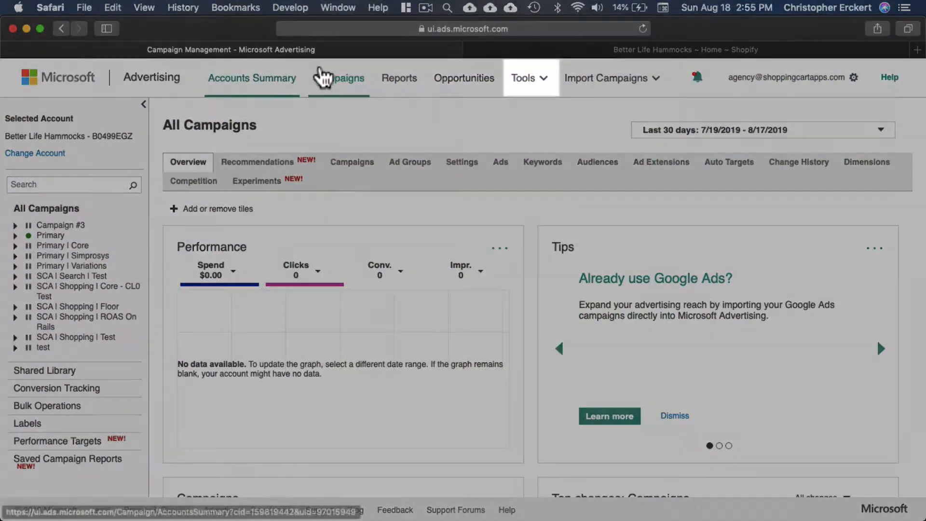
{"action": "left_click", "coordinate": [523, 78]}
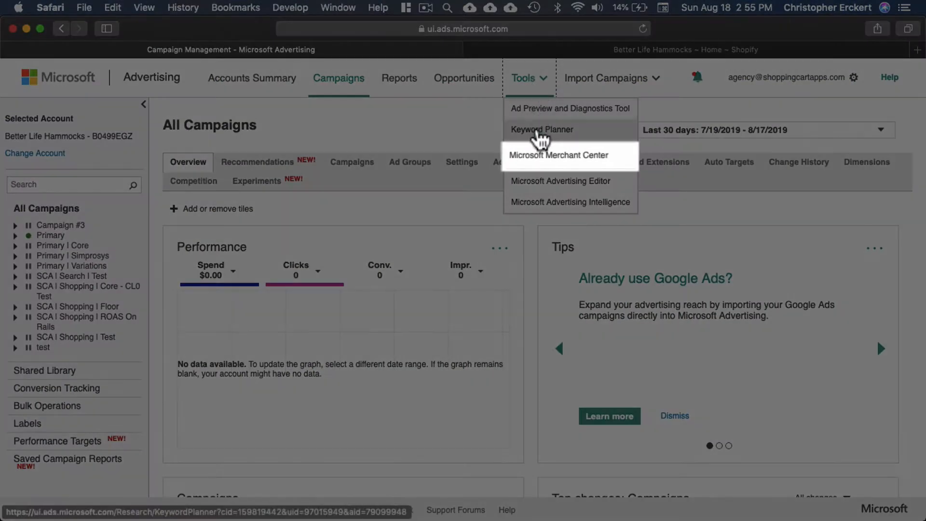
{"action": "left_click", "coordinate": [557, 155]}
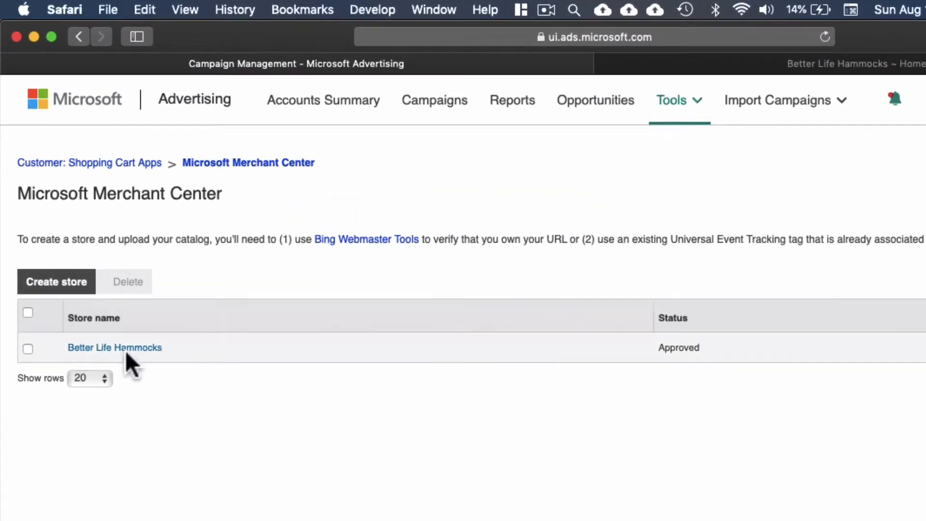
{"action": "left_click", "coordinate": [114, 347]}
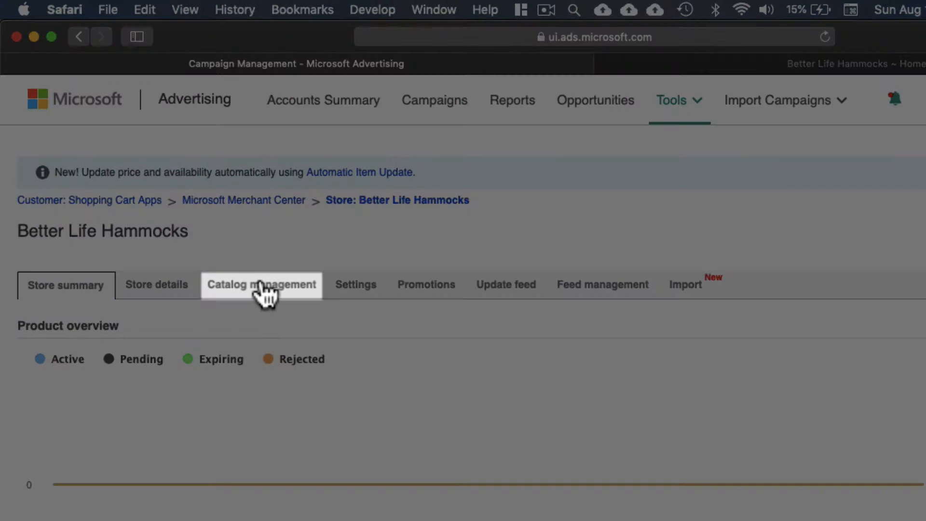
{"action": "left_click", "coordinate": [260, 284]}
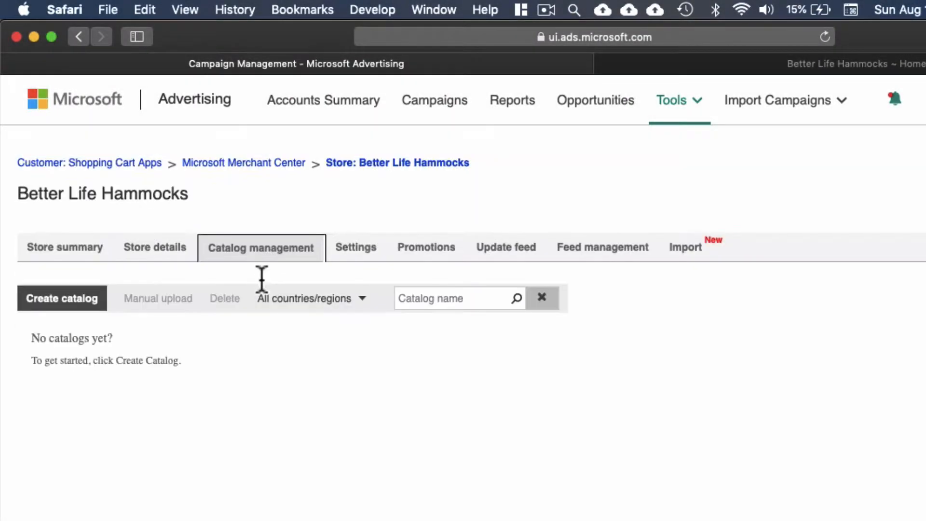
Create a new catalog named 'SCA Catalog' and scroll to the feed file section.
{"action": "left_click", "coordinate": [61, 298]}
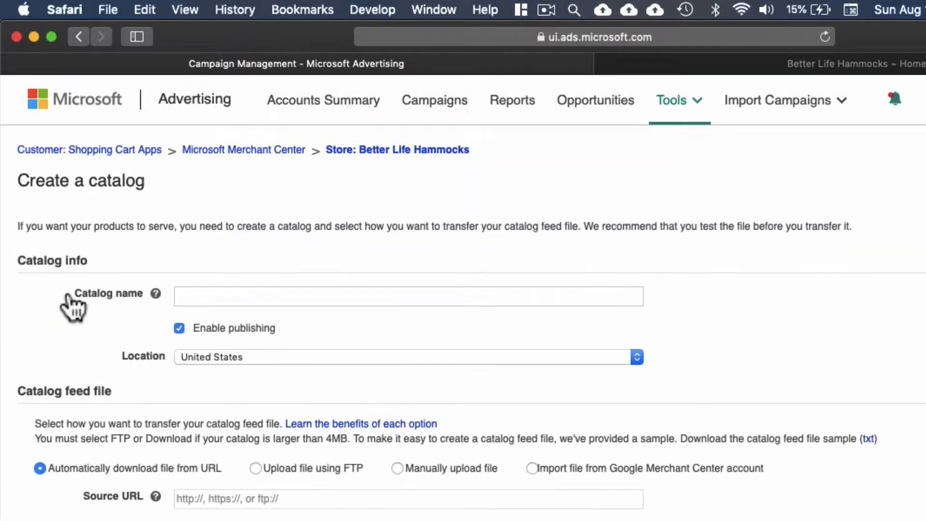
{"action": "type", "text": "SCA"}
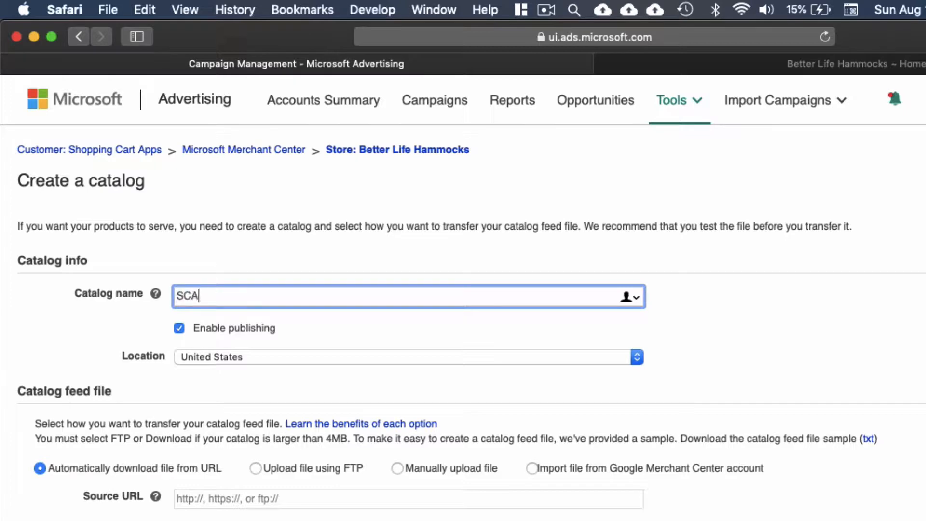
{"action": "type", "text": "Catalog"}
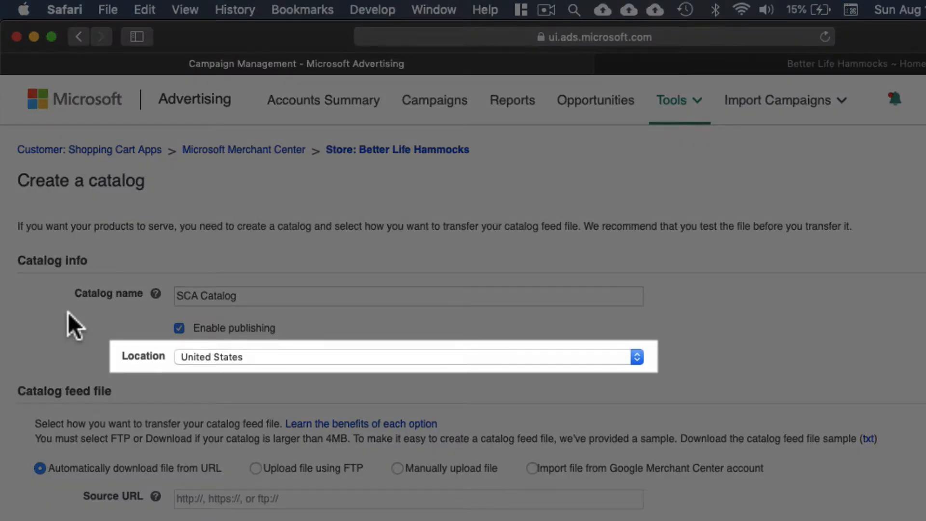
{"action": "scroll", "scroll_direction": "down", "scroll_amount": 3}
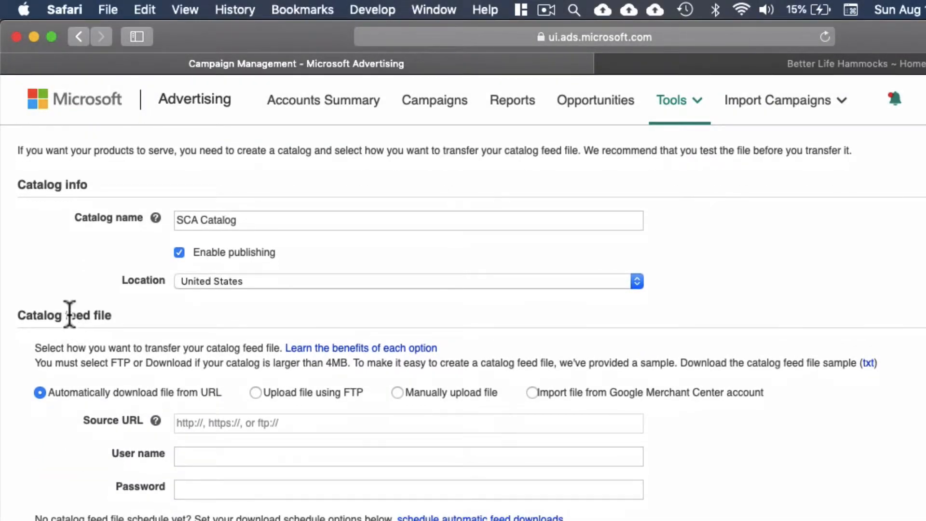
{"action": "scroll", "scroll_direction": "down", "scroll_amount": 3}
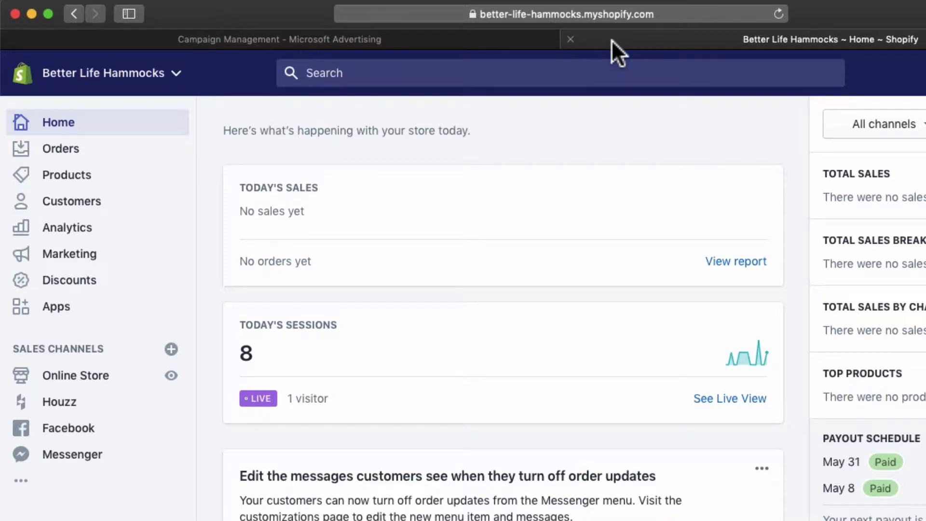
{"action": "mouse_move", "coordinate": [343, 212]}
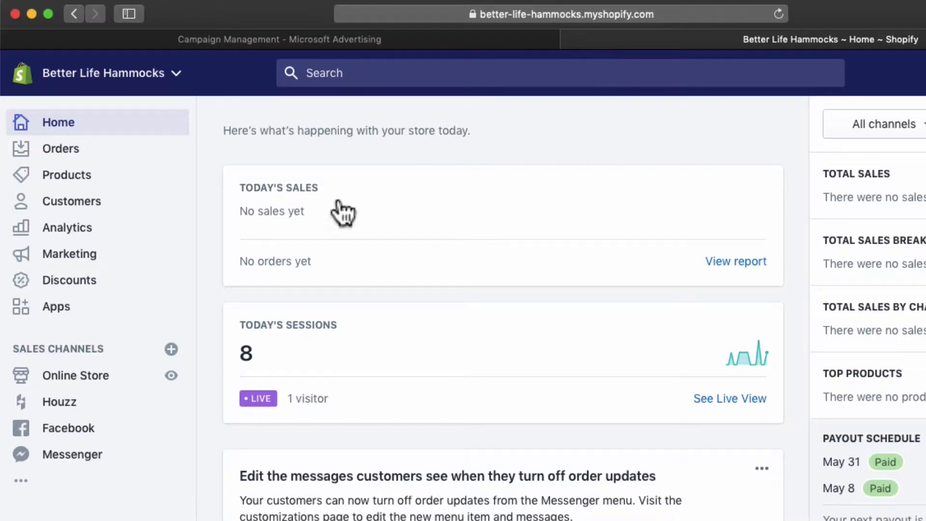
Open the Bing Shopping app from the Shopify store's Apps list.
{"action": "left_click", "coordinate": [55, 306]}
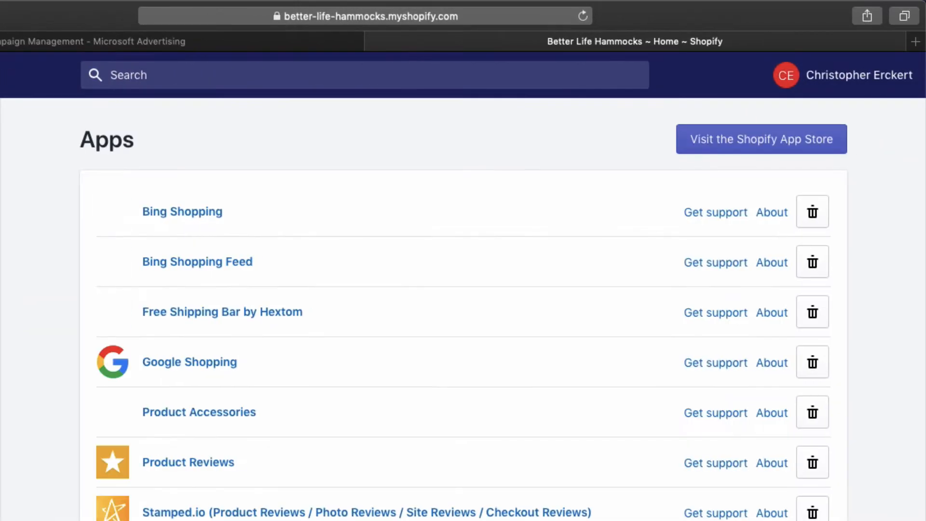
{"action": "left_click", "coordinate": [182, 211]}
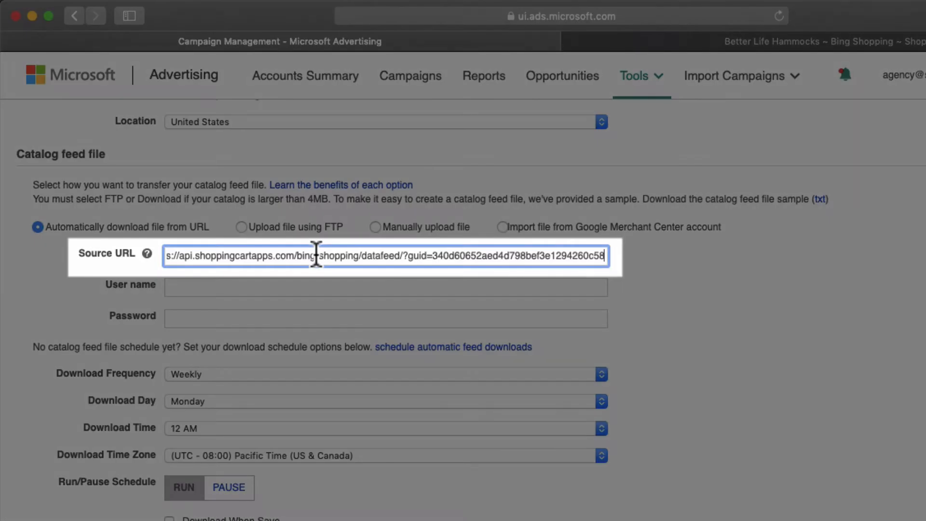
Use the Shopify feed URL as source, no login, Pacific Time download zone.
{"action": "left_click", "coordinate": [385, 287]}
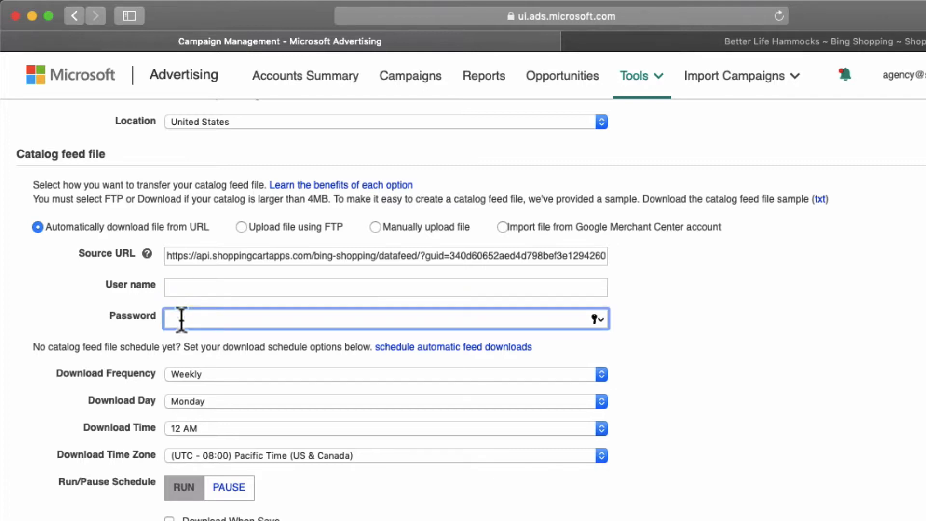
{"action": "left_click", "coordinate": [385, 374]}
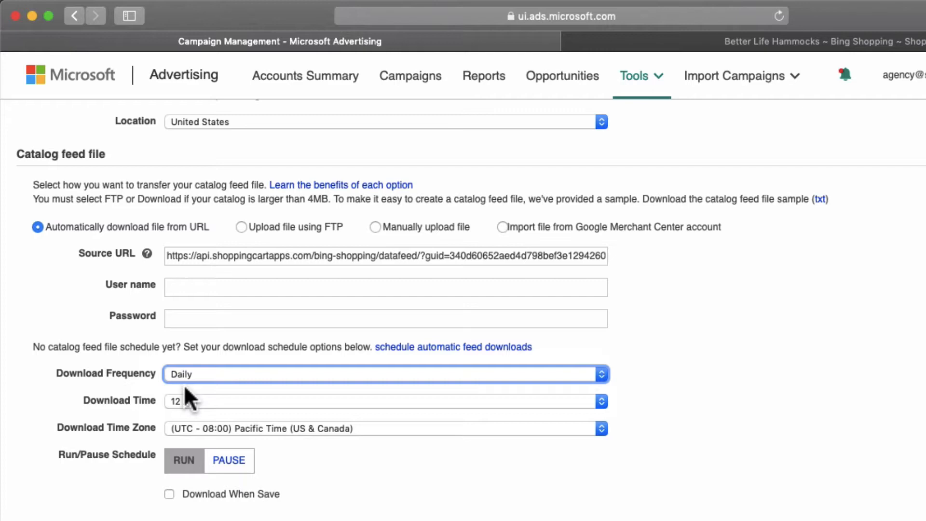
{"action": "left_click", "coordinate": [386, 428]}
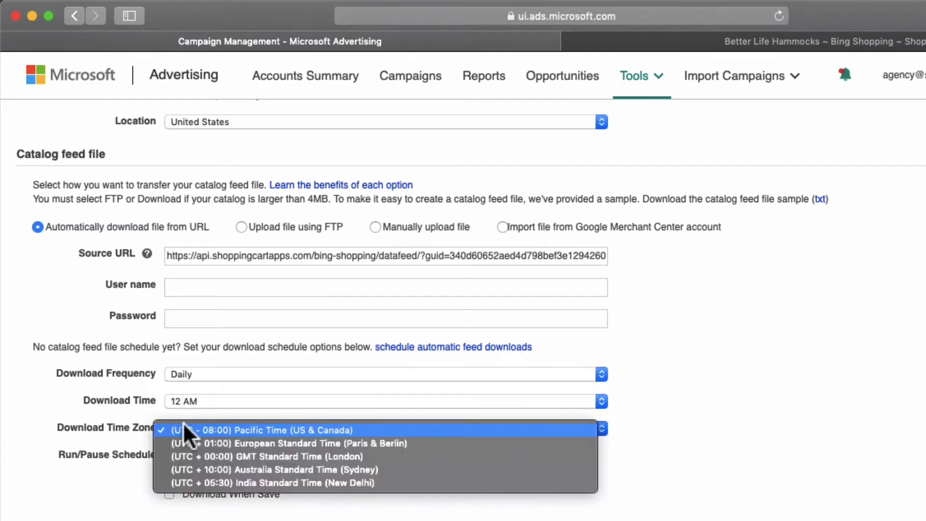
{"action": "left_click", "coordinate": [260, 430]}
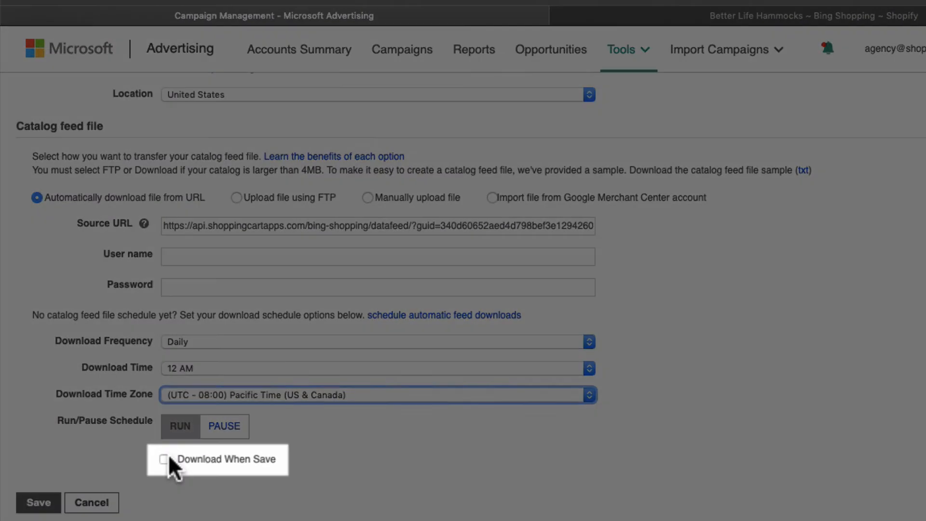
Enable Download When Save and save the SCA Catalog.
{"action": "left_click", "coordinate": [166, 459]}
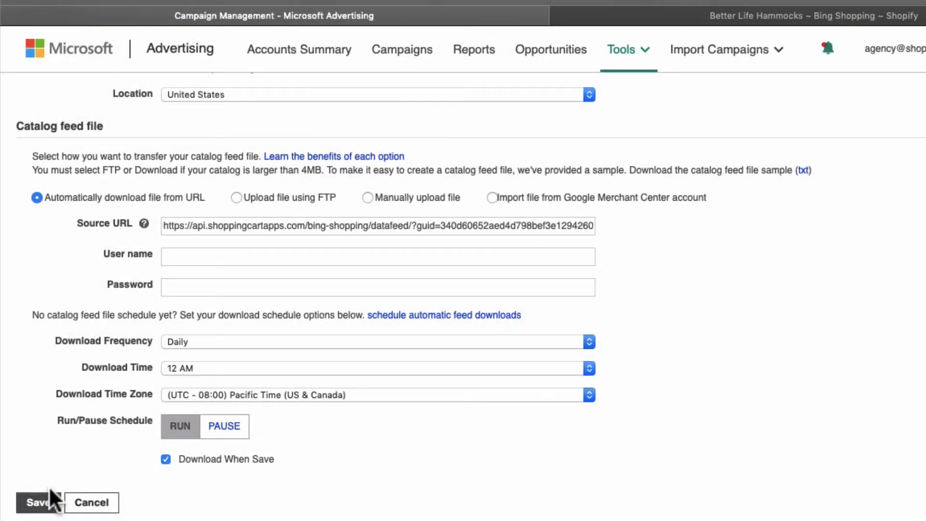
{"action": "left_click", "coordinate": [38, 502]}
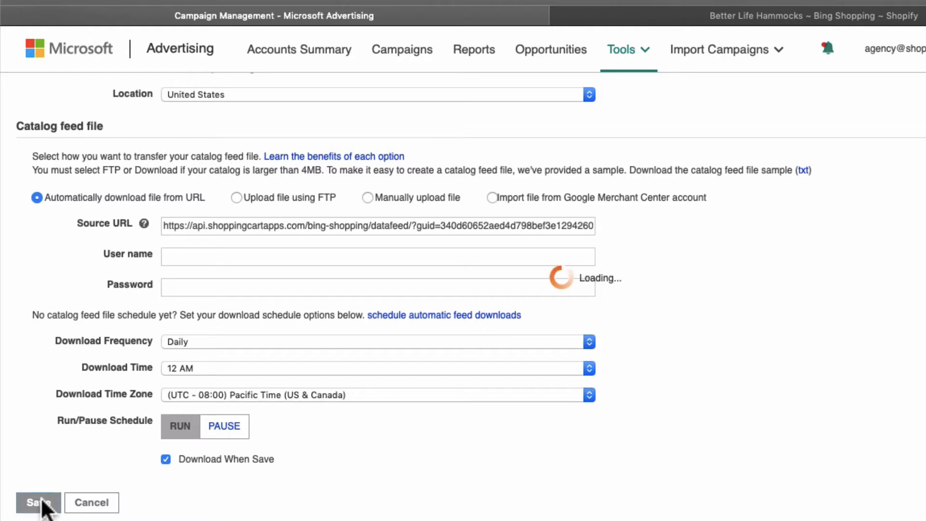
{"action": "left_click", "coordinate": [39, 503]}
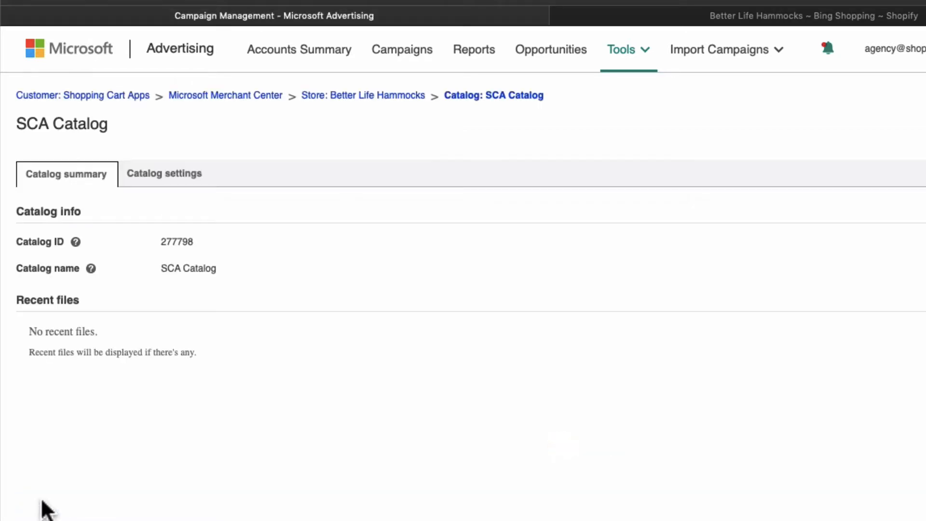